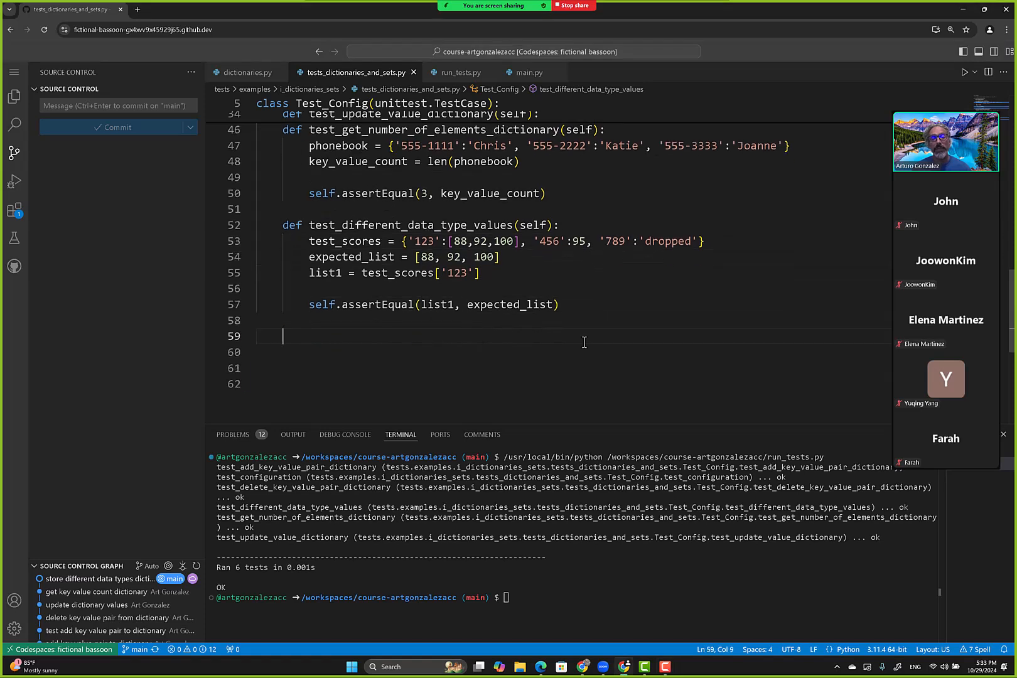
Declare 'def test_create_empty_dictionary(self):' under test_different_data_type_values in Test_Config
type("test_")
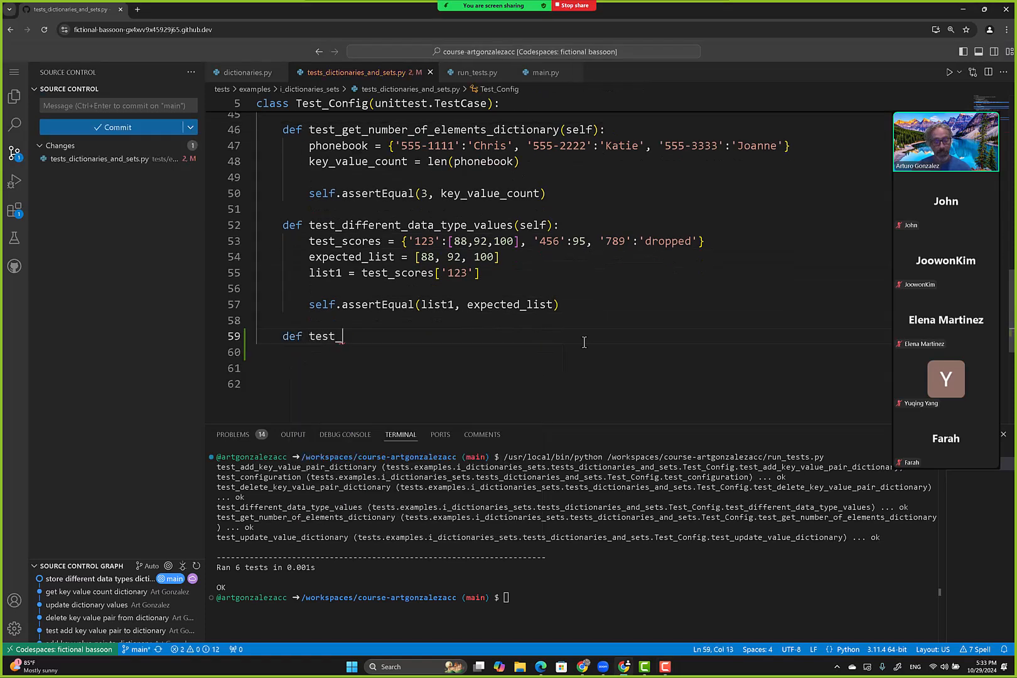
type("create_")
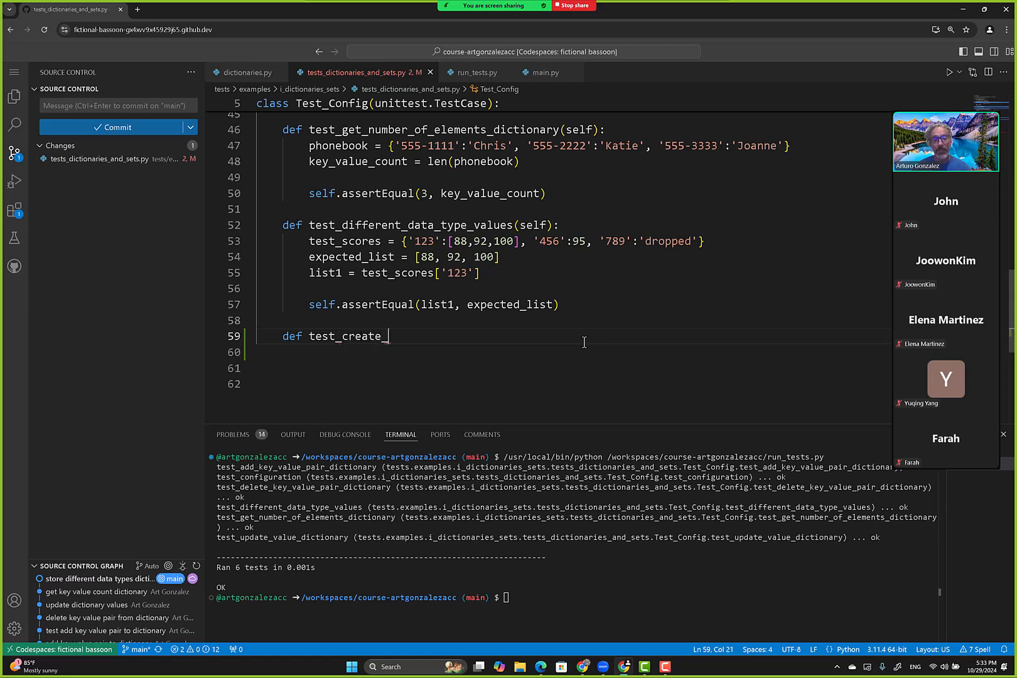
type("empty_ditionary(self):")
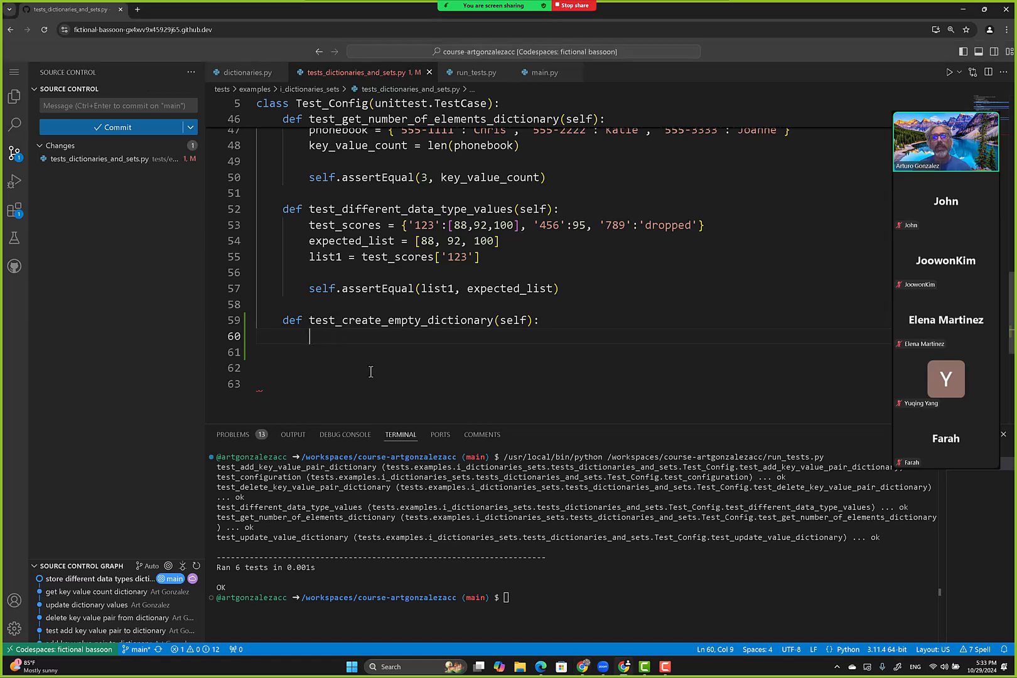
Write 'phonebook = {} #empty dictionary' as the test's first line, correcting the comment typo
type("phonebook = {} #em")
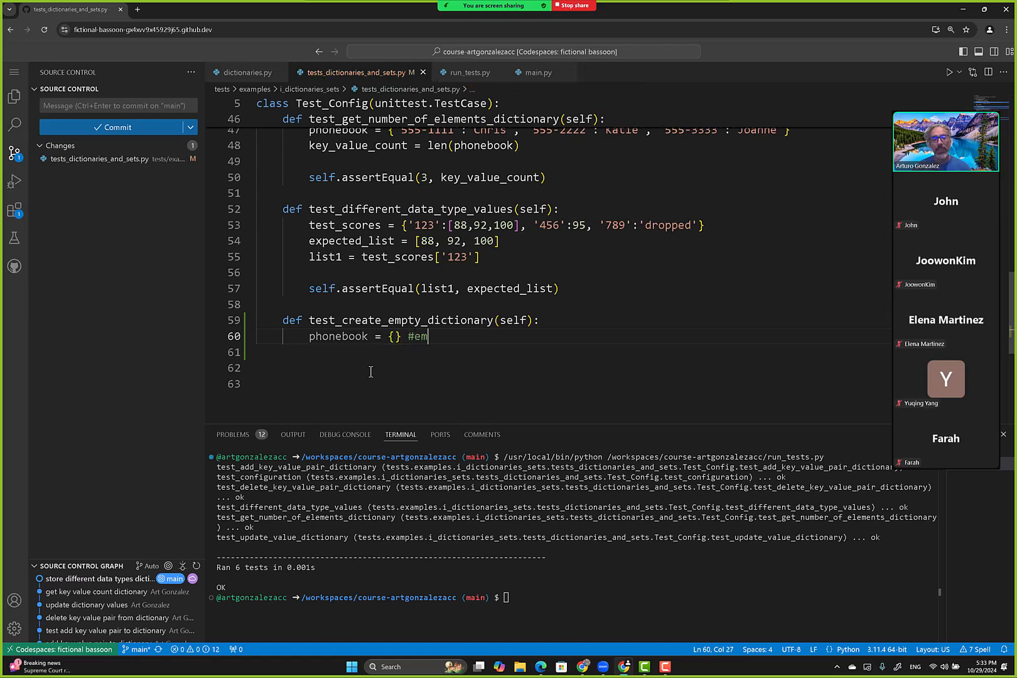
type("p")
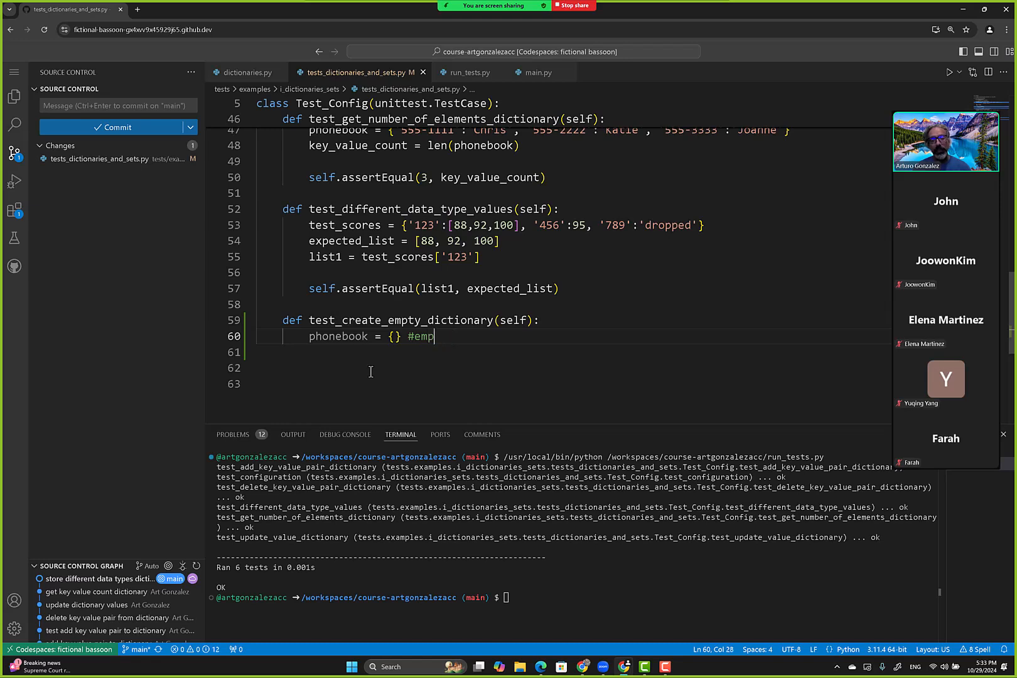
type("ty dictioanry")
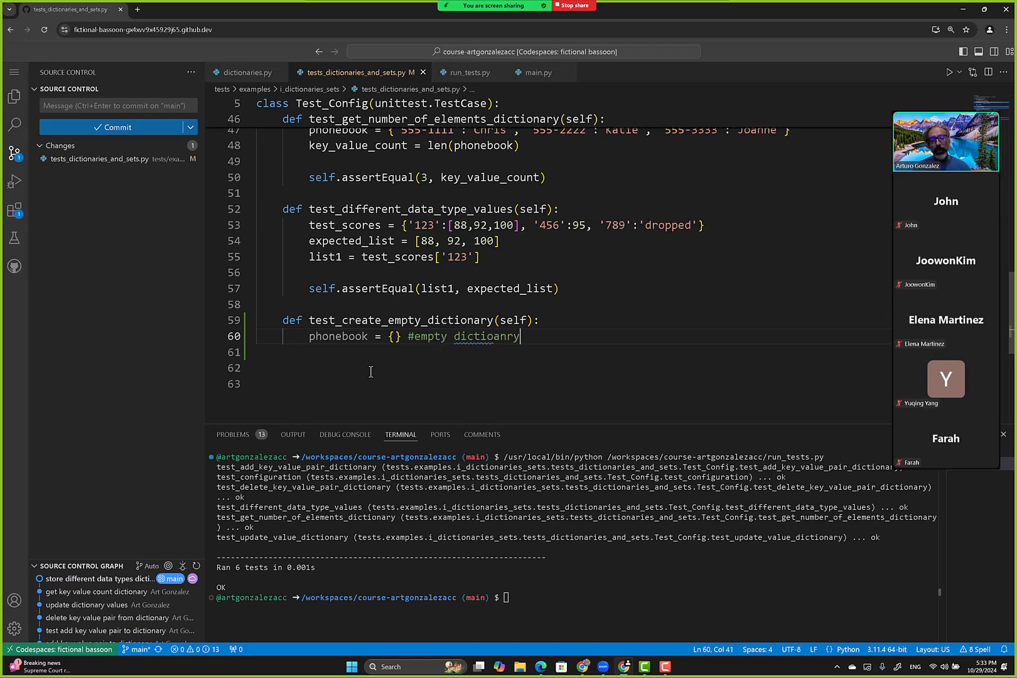
key("Backspace")
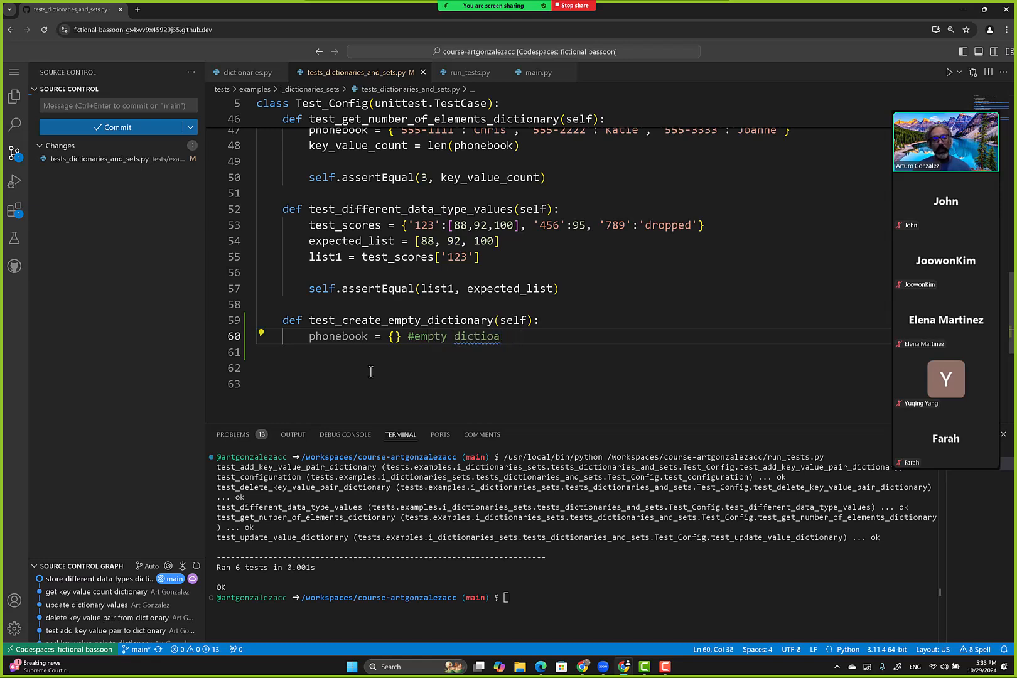
key("Backspace")
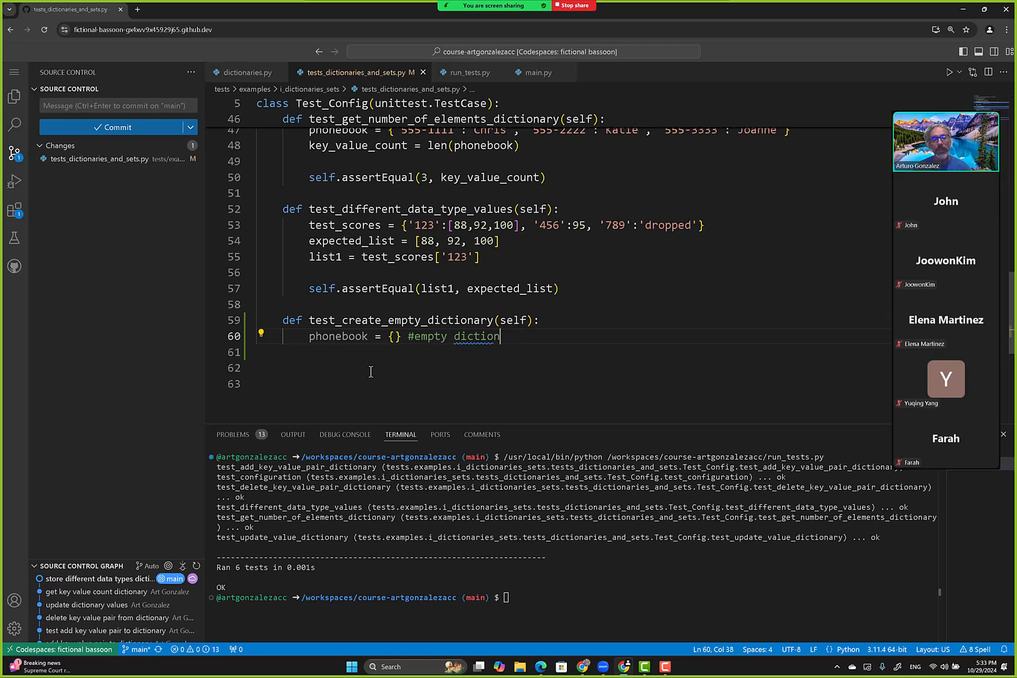
key("Enter")
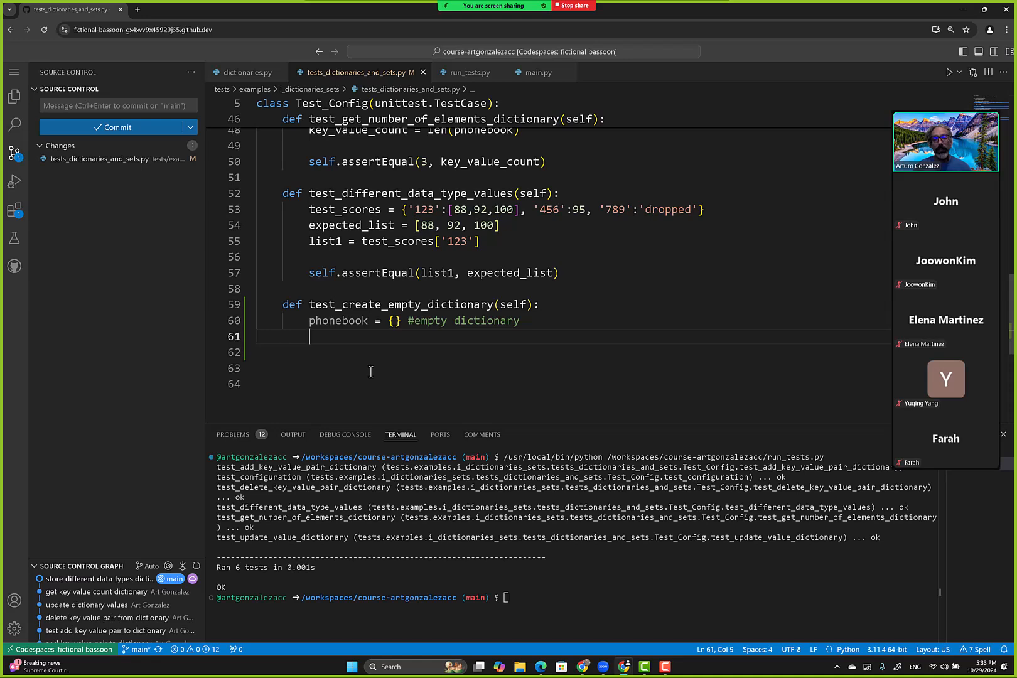
Add the line 'phonebook[key] = value' to store the value under the key
type("hone")
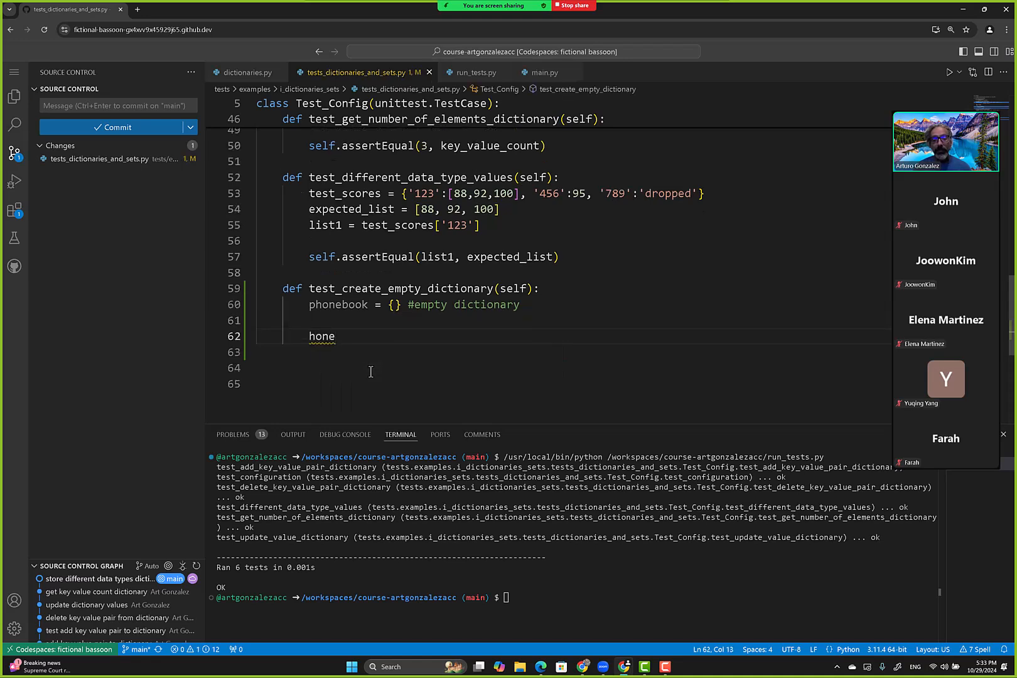
type("phone")
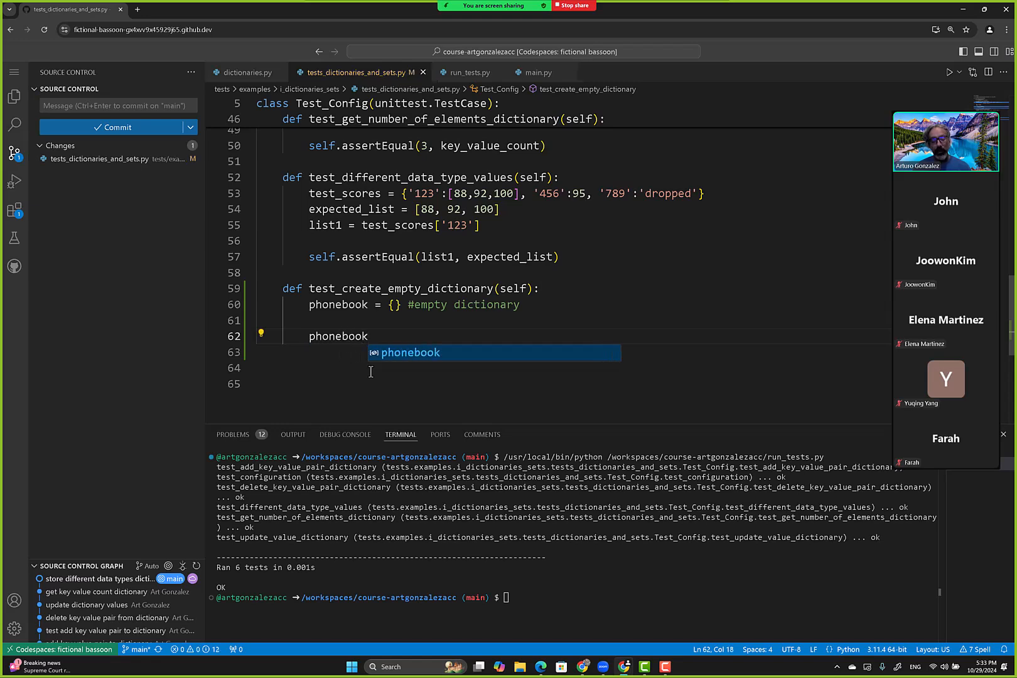
type("[key]")
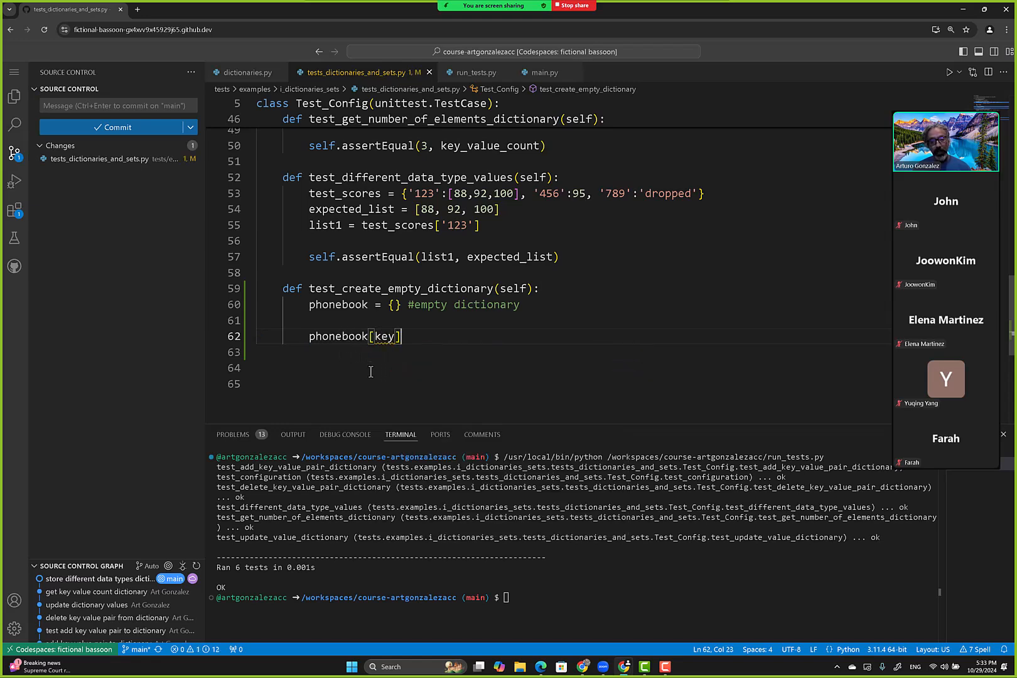
type("= value")
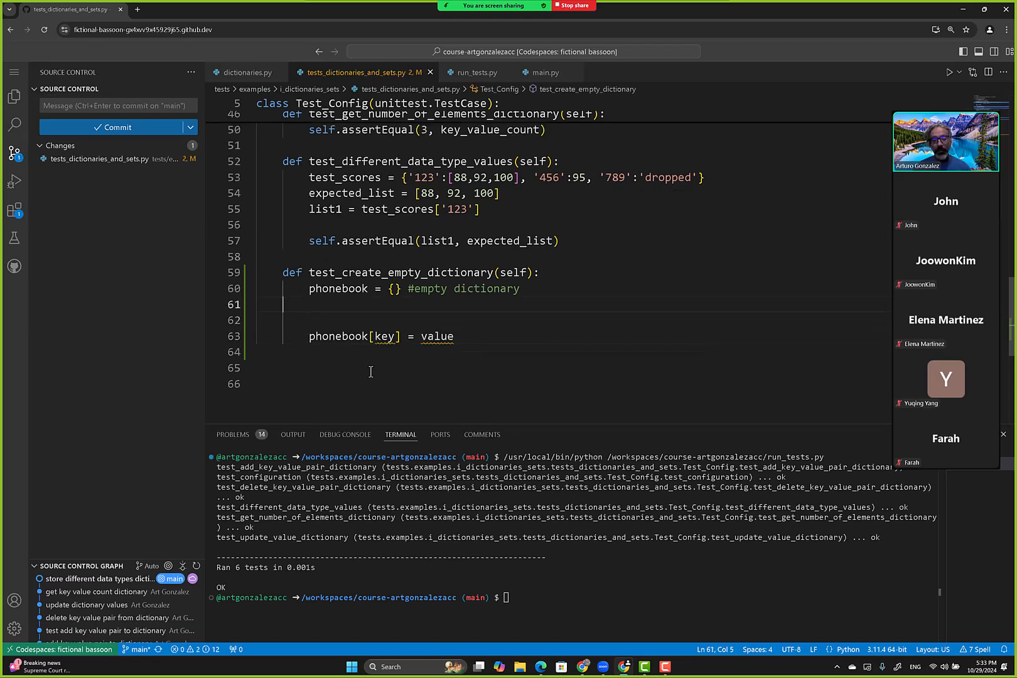
Define key = '555-1111' and value = 'Cris' above the phonebook assignment
type("key = '")
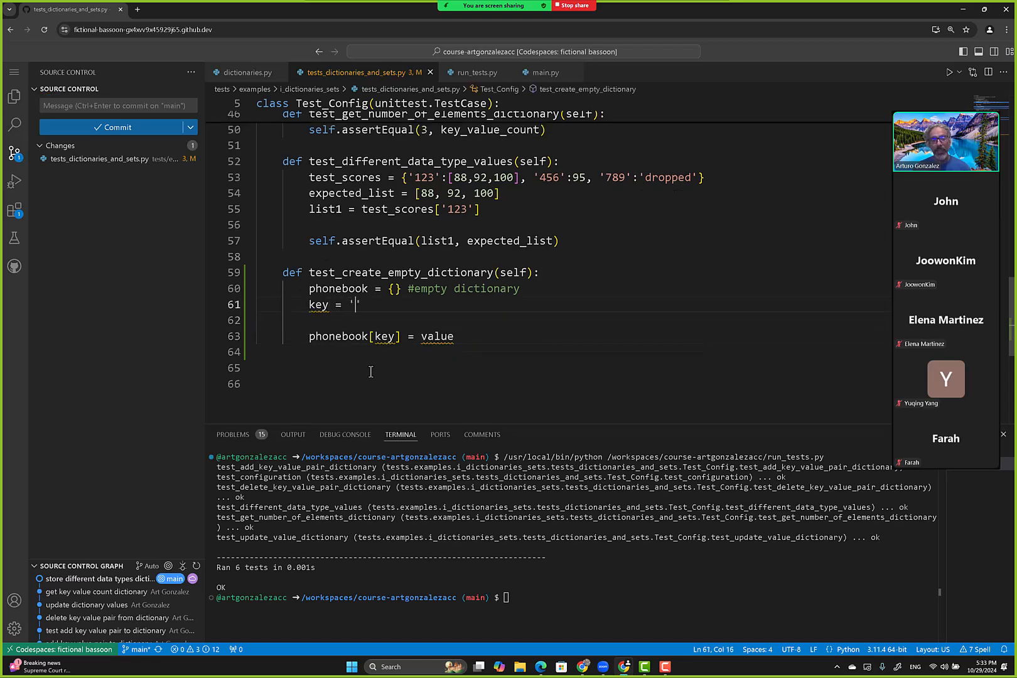
type("555-1111")
left_click(573, 320)
type("value = '")
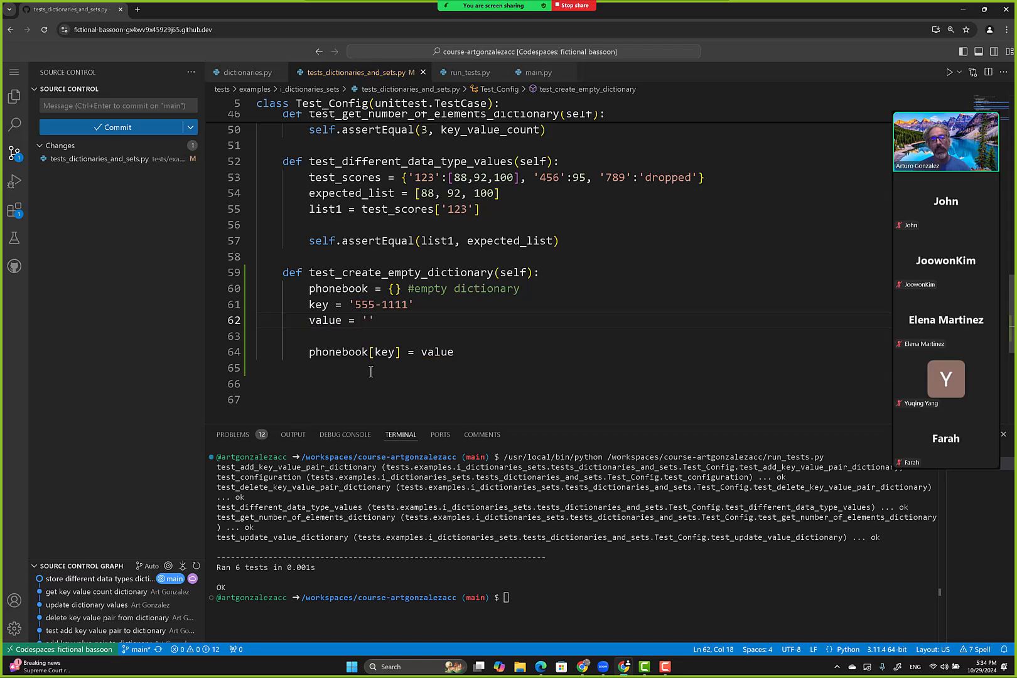
type("C")
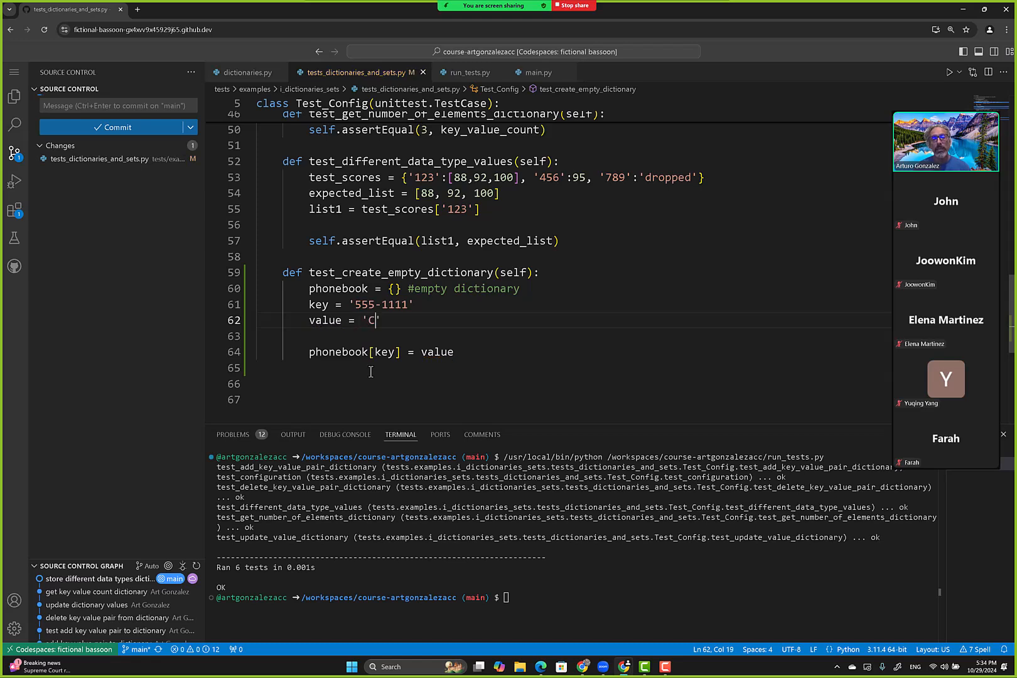
type("ris'")
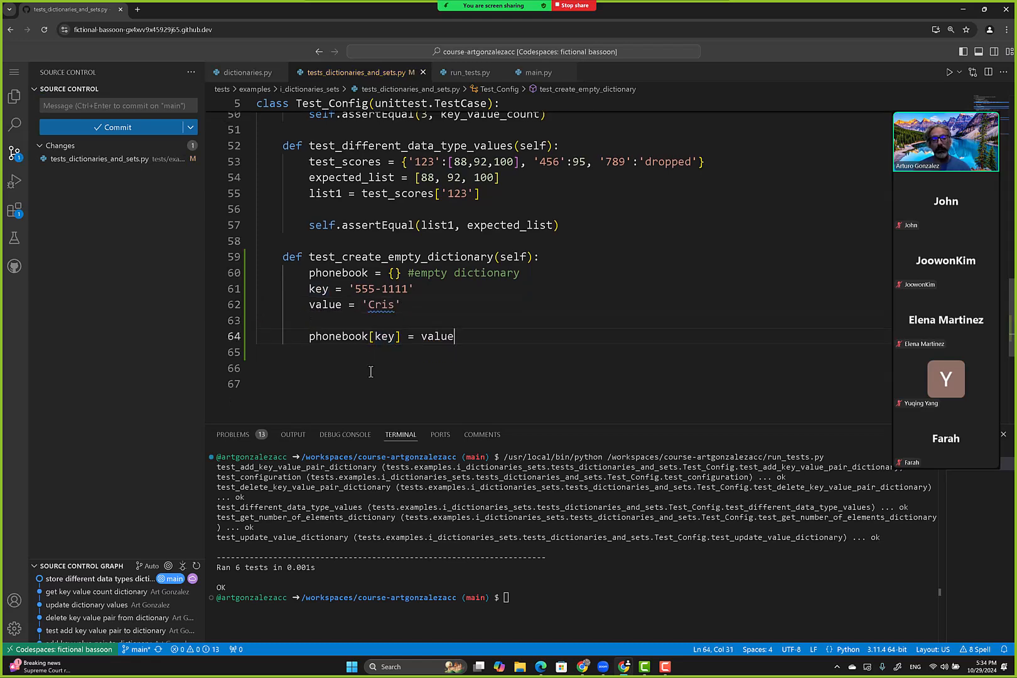
Add self.assertEqual assertions, including one checking phonebook equals {} after creation
type("sel")
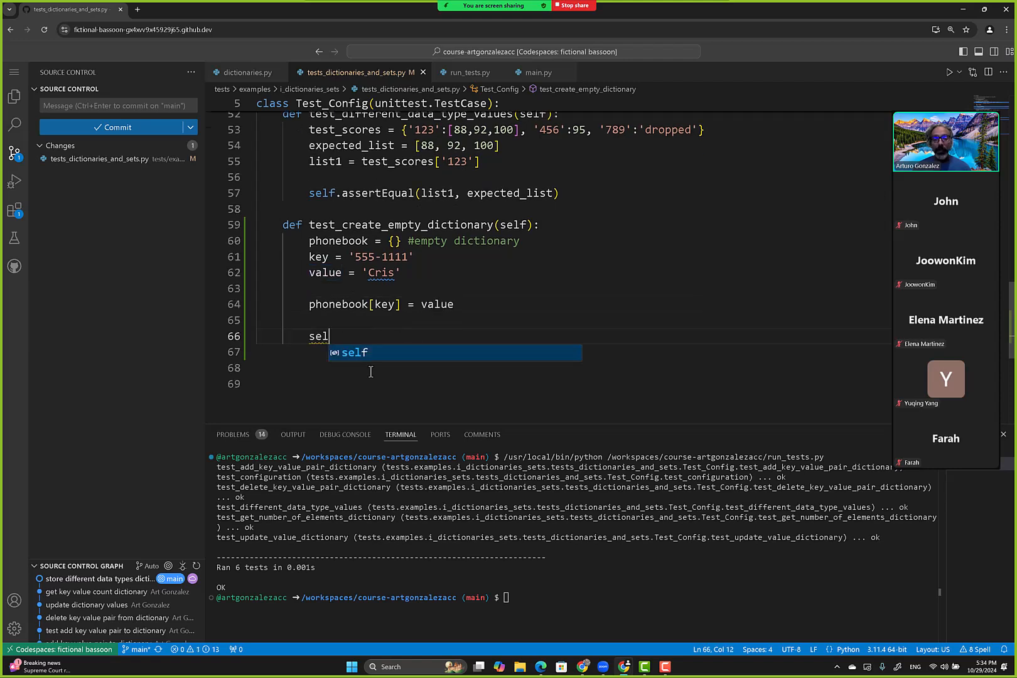
type("f.asserteq")
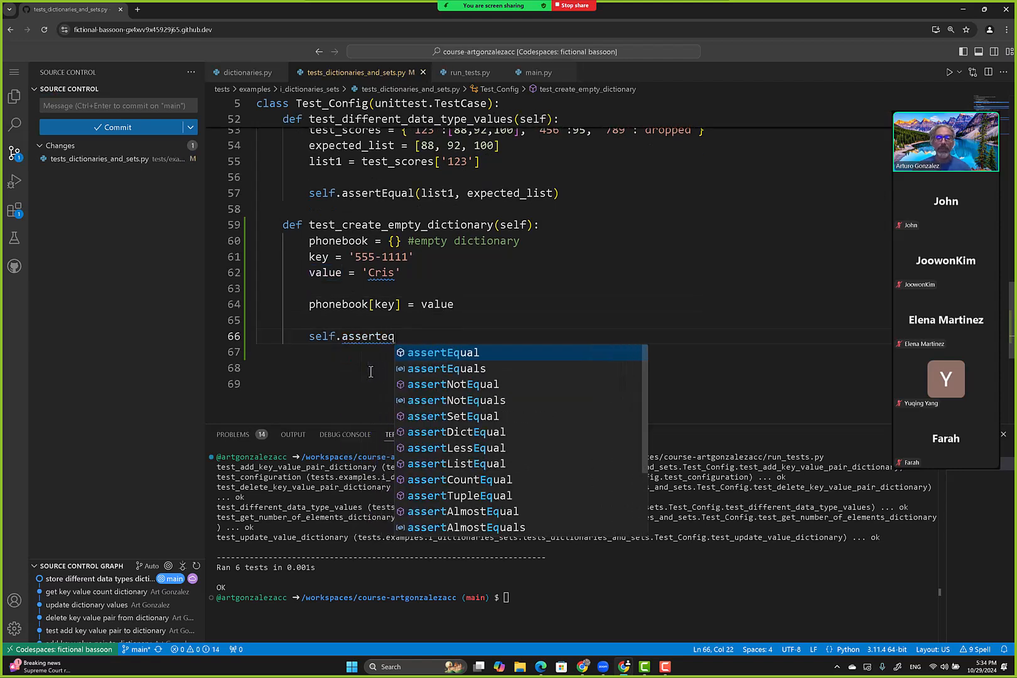
key("Enter")
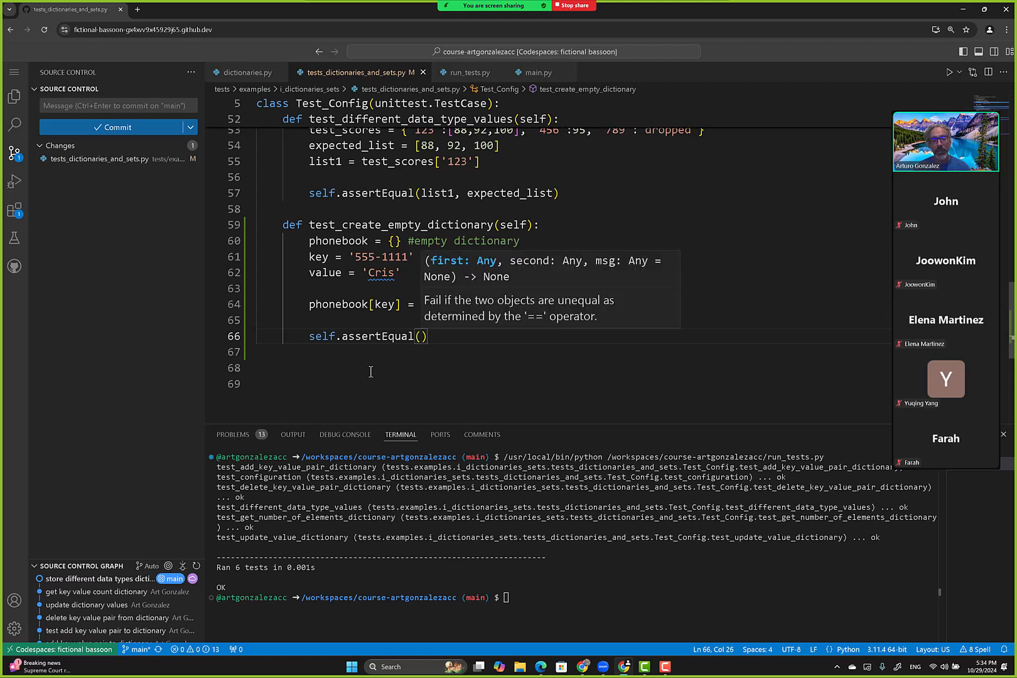
type("value")
type("self.assertEqual(")
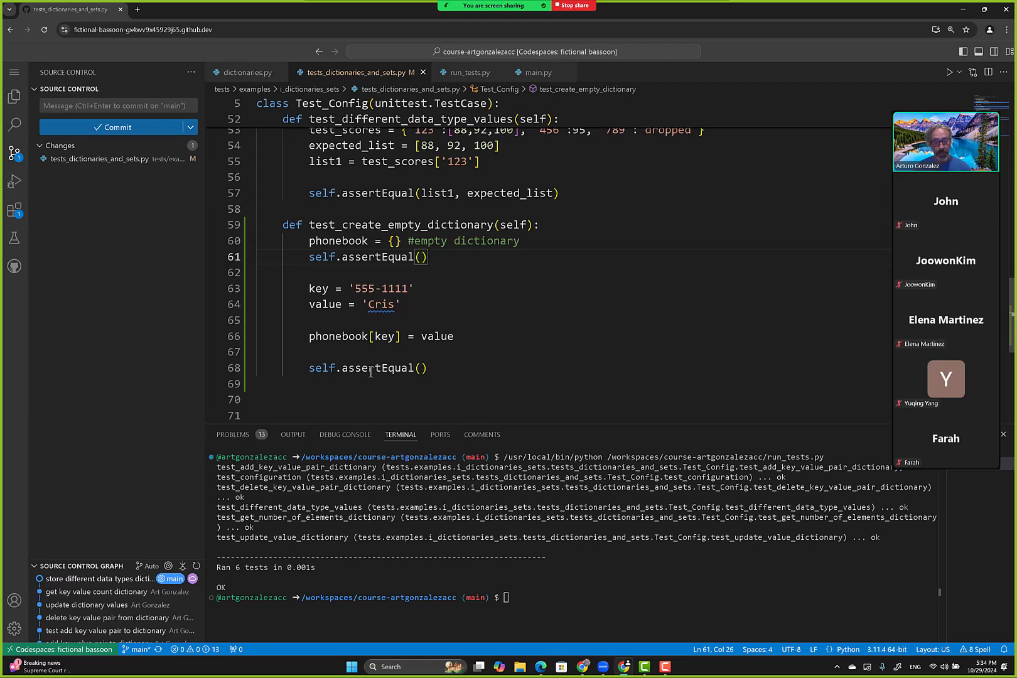
type("phonebook, {")
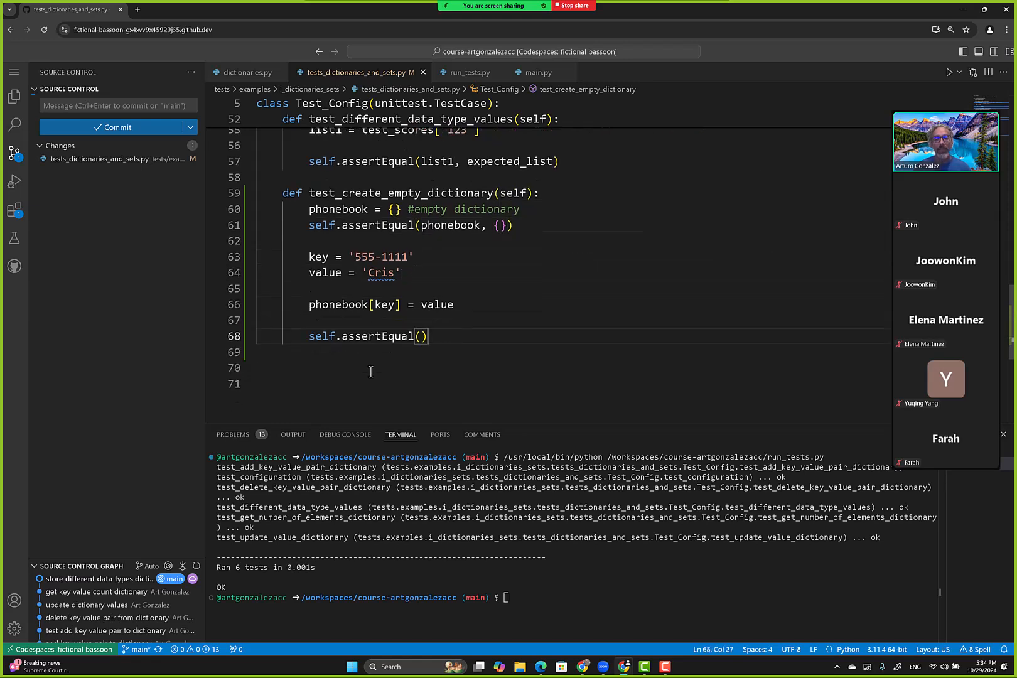
key("Left")
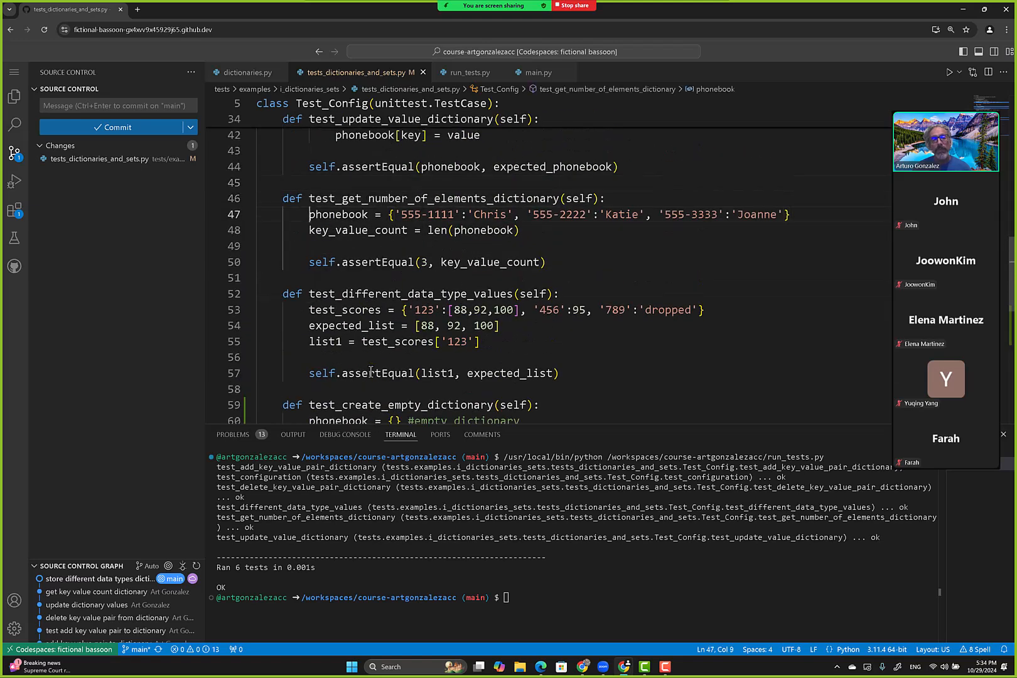
Start expected_phonebook = {'555-1111':'Chris' as a new first line of the test
left_click_drag(309, 214, 525, 214)
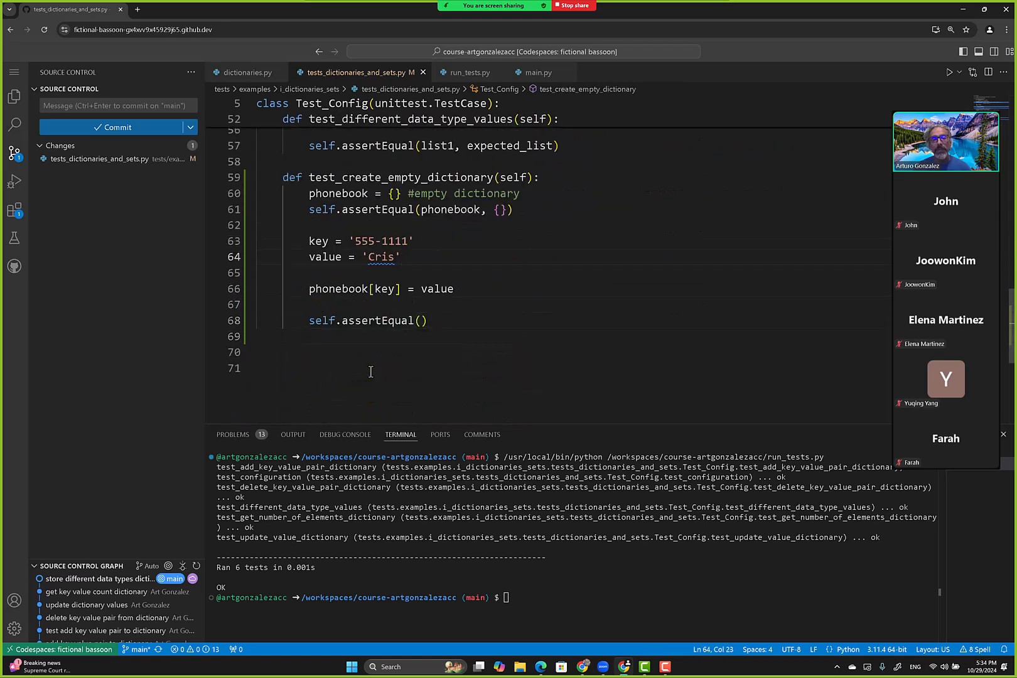
double_click(486, 193)
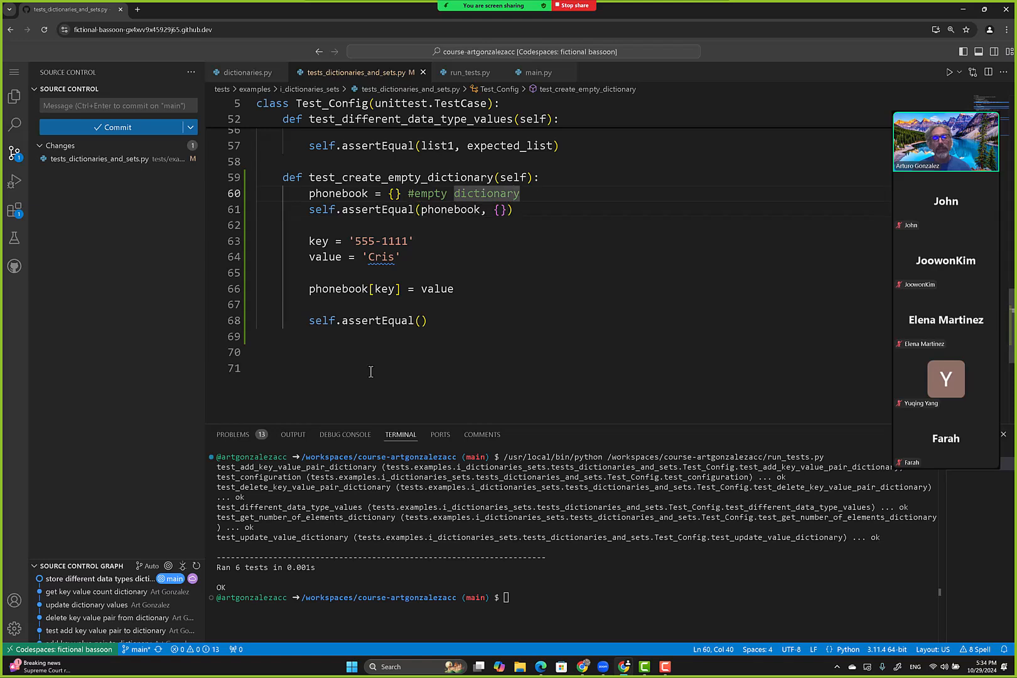
type("exphonebook = {'555-1111':'Chris'")
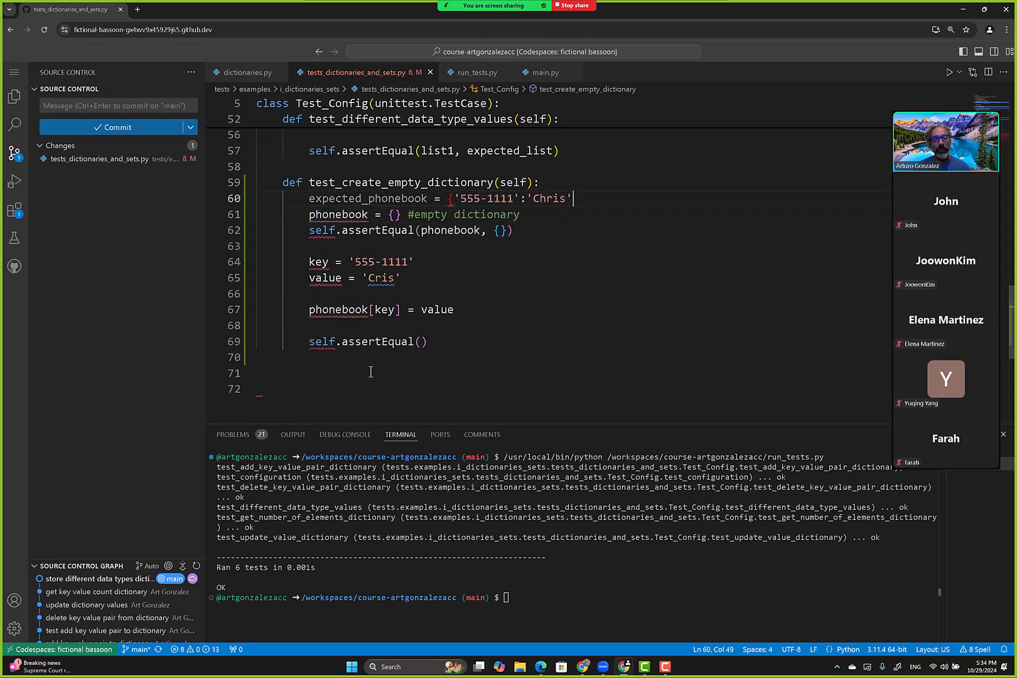
Complete expected_phonebook as {'555-1111':'Cris'} and assert phonebook equals expected_phonebook
key("Backspace")
type("}")
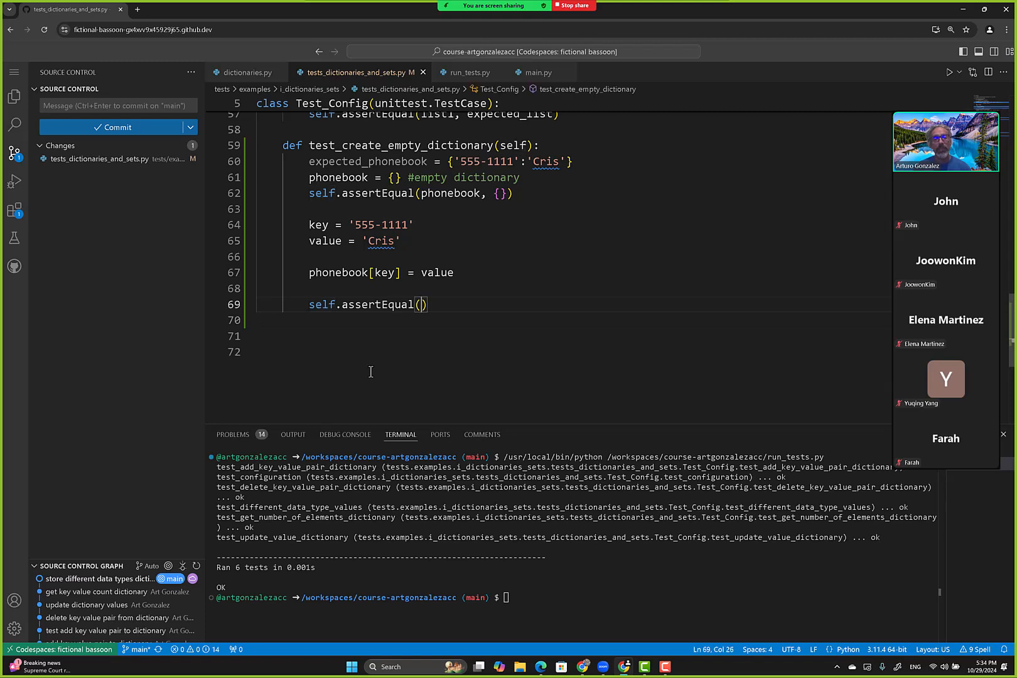
type("phonebook, e")
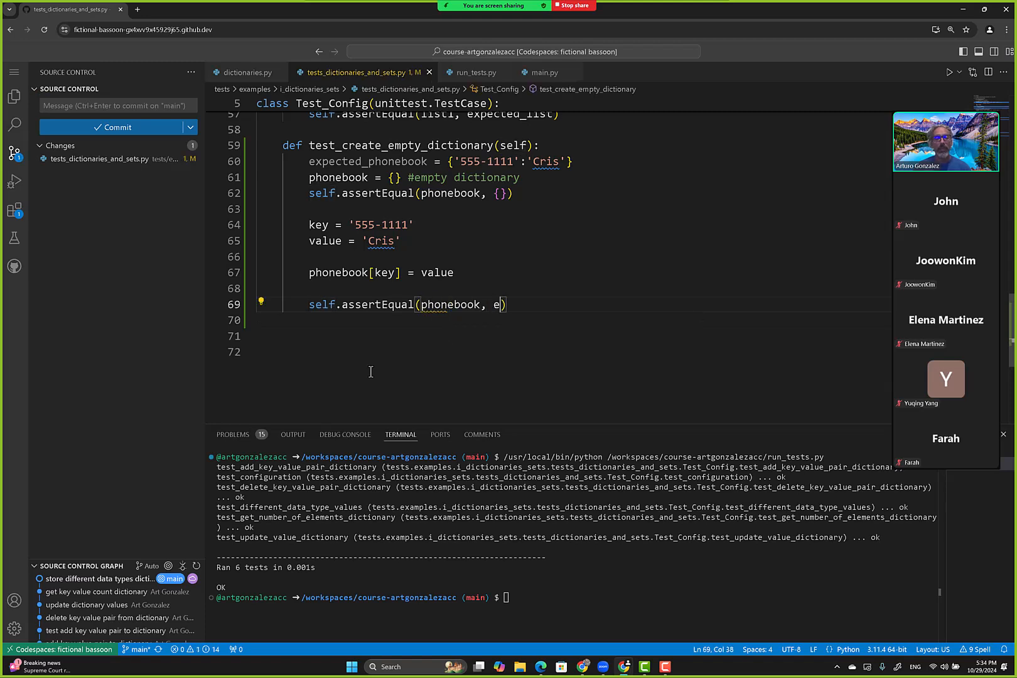
type("xpected_phonebook")
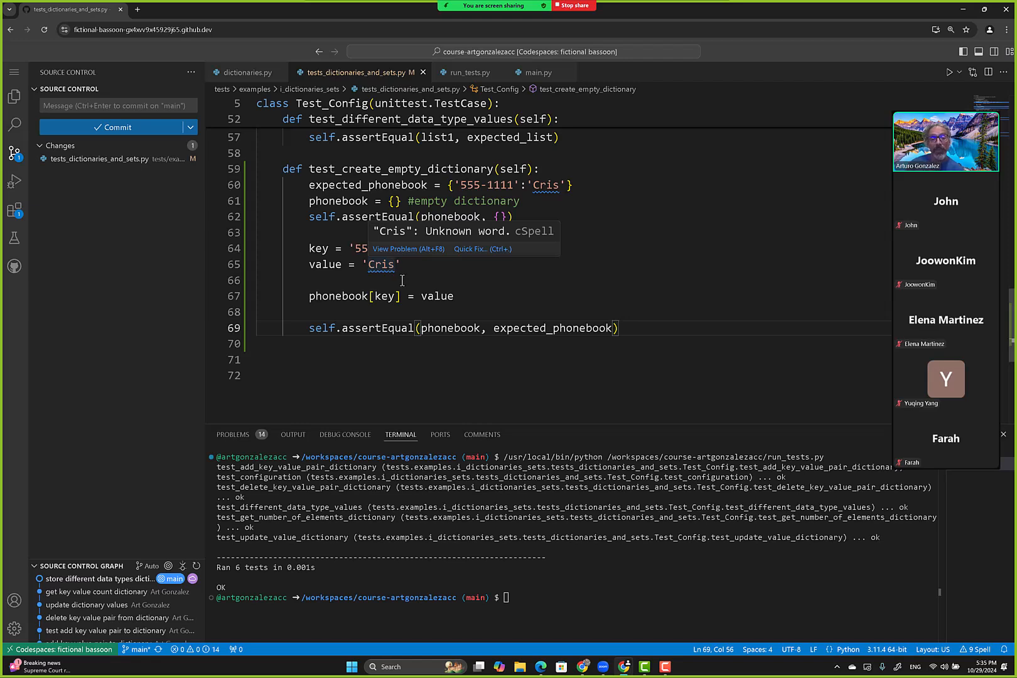
mouse_move(409, 415)
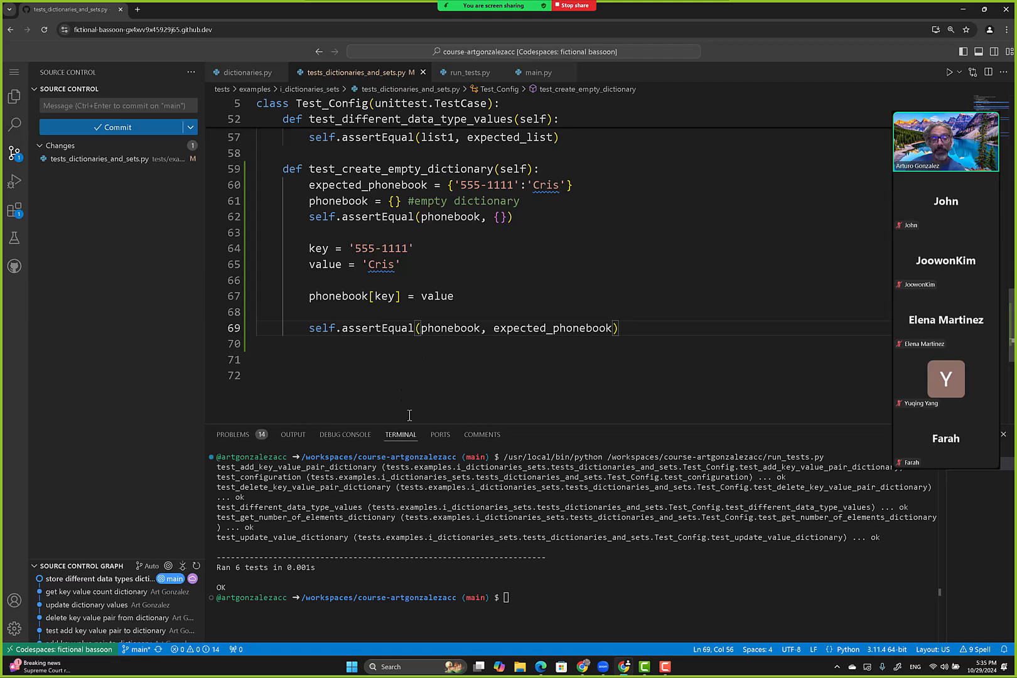
Clear the terminal and run run_tests.py so all 7 tests pass with OK
type("clear")
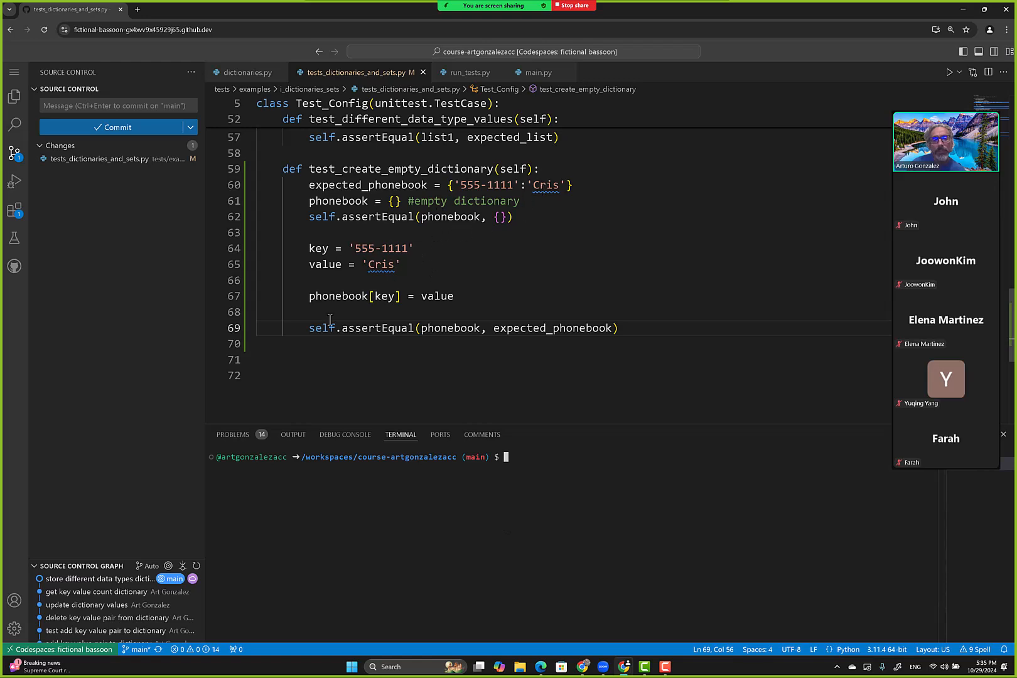
left_click(467, 73)
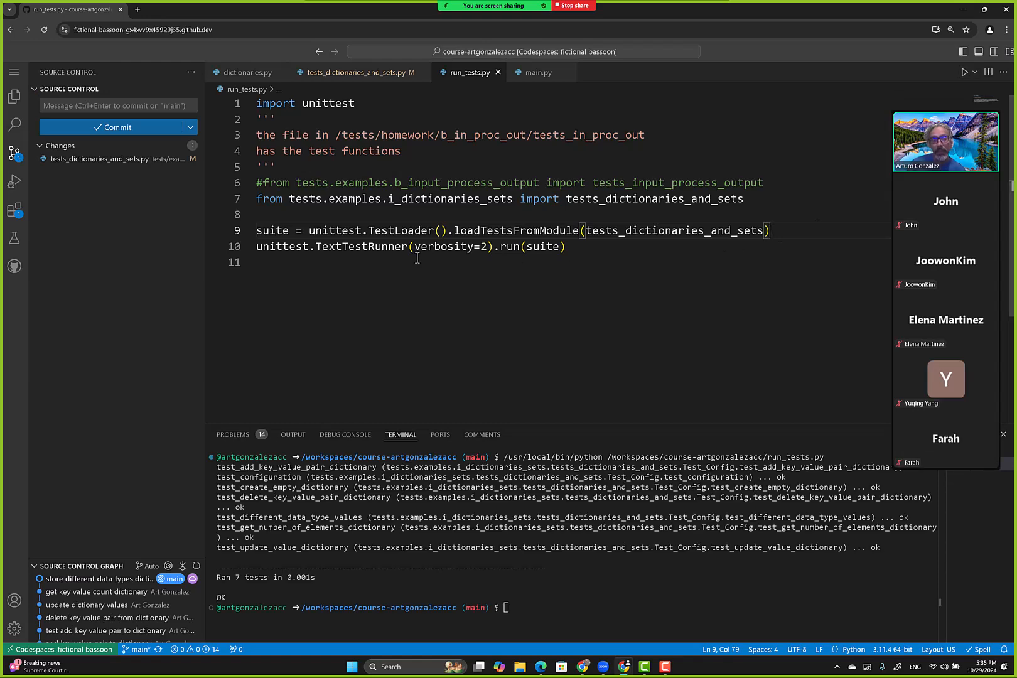
left_click(350, 73)
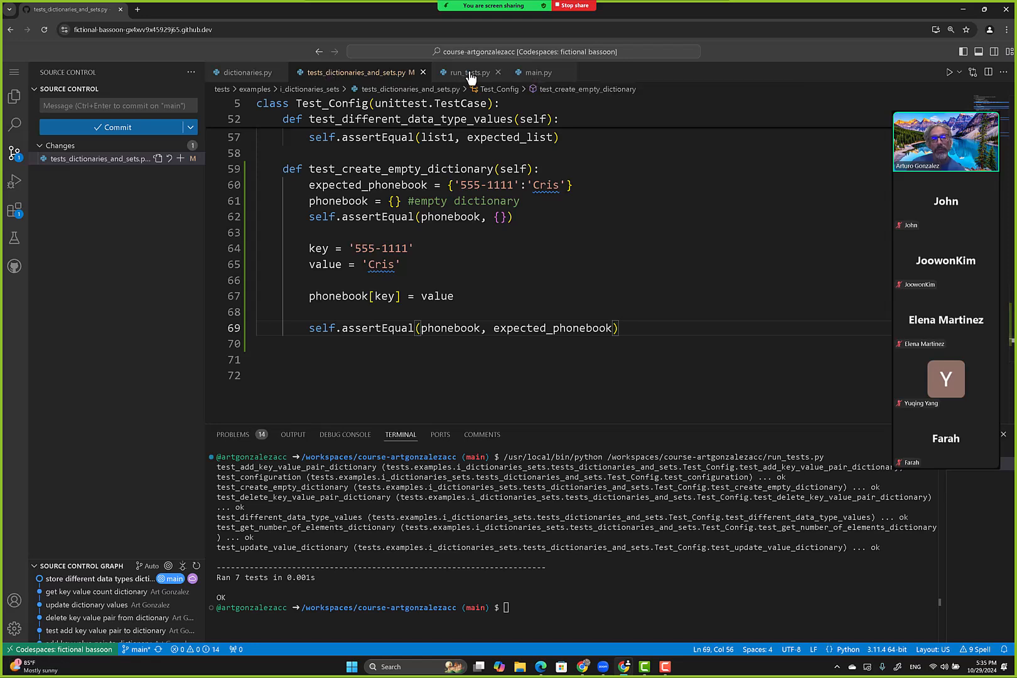
left_click(468, 72)
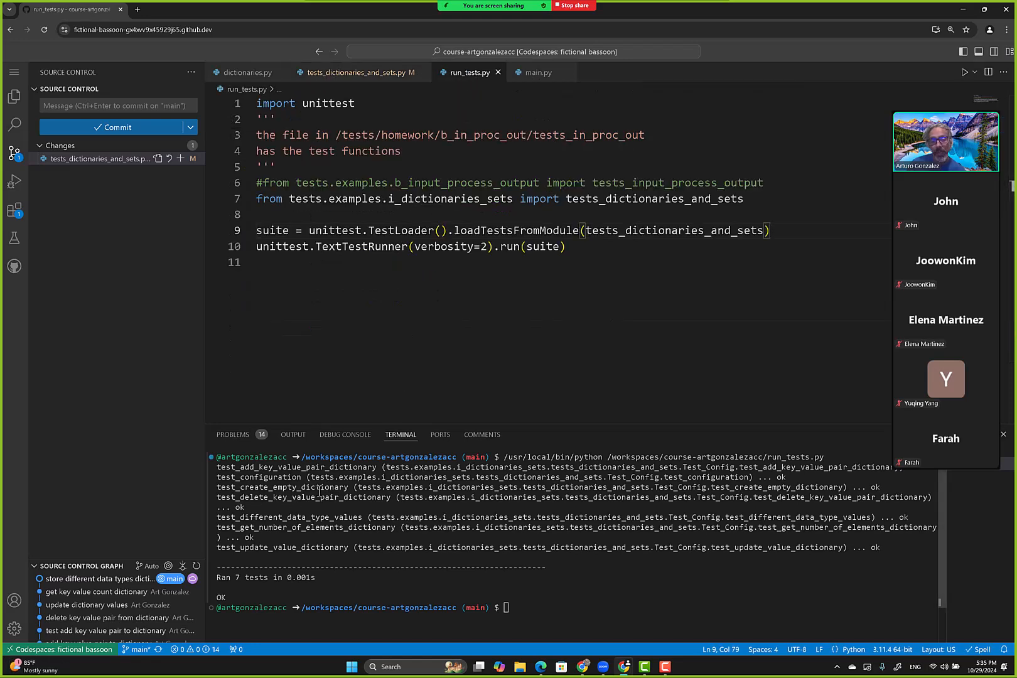